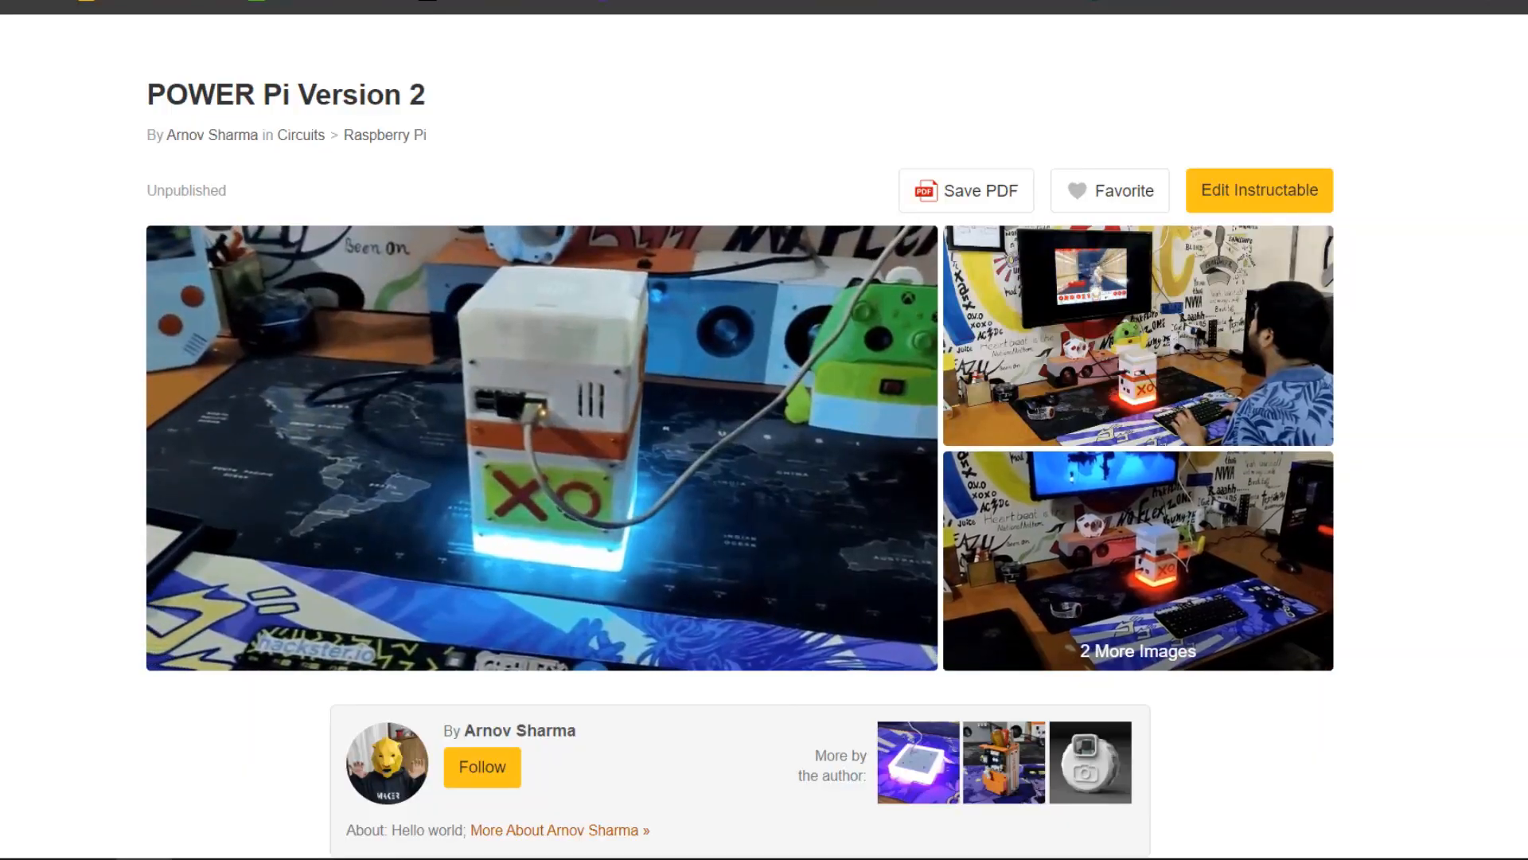
pyautogui.scroll(-3)
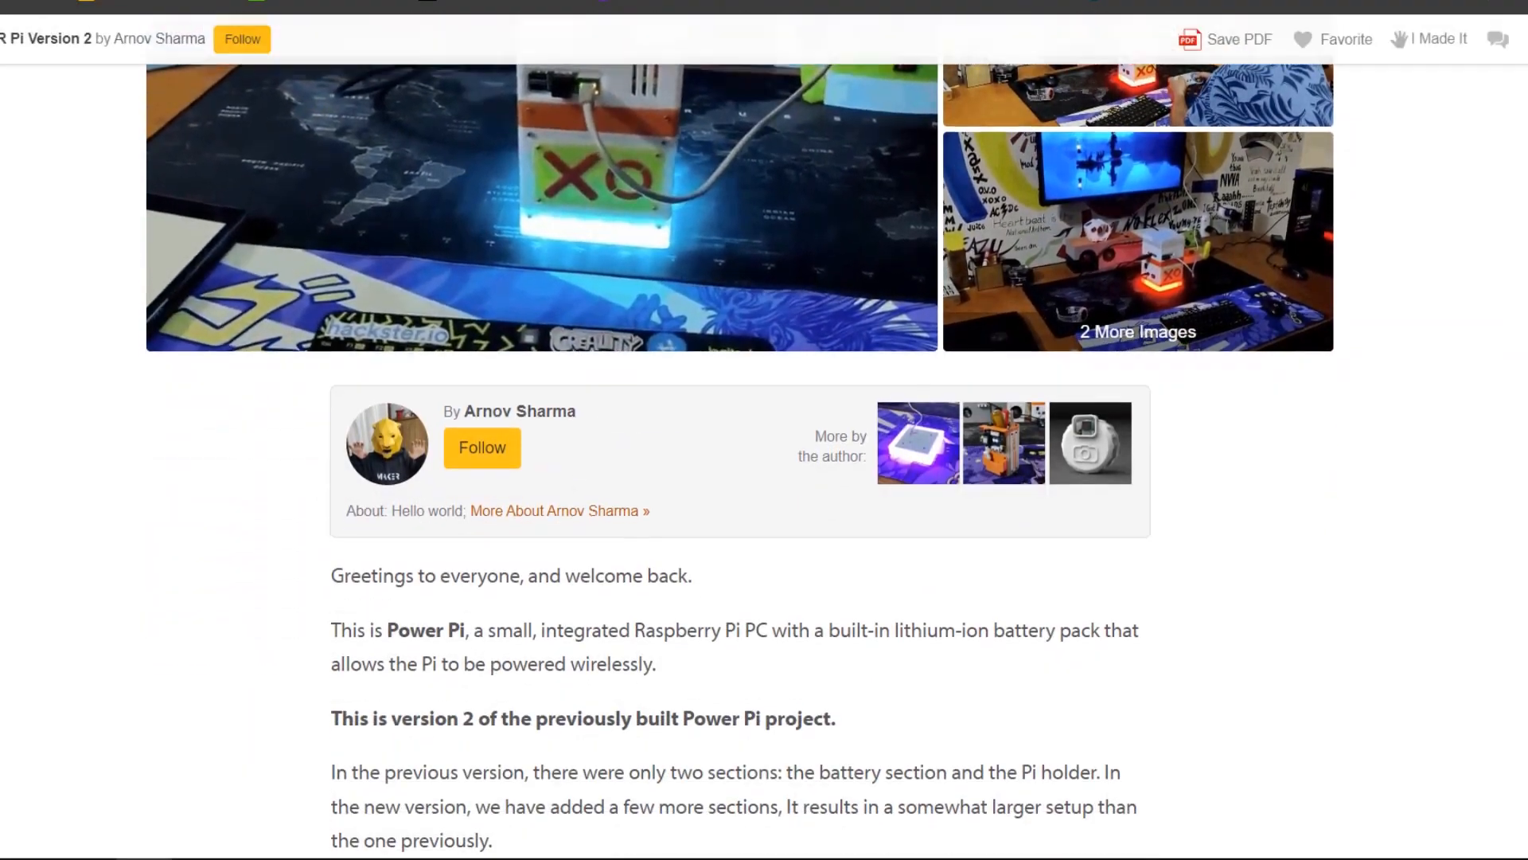
pyautogui.scroll(-3)
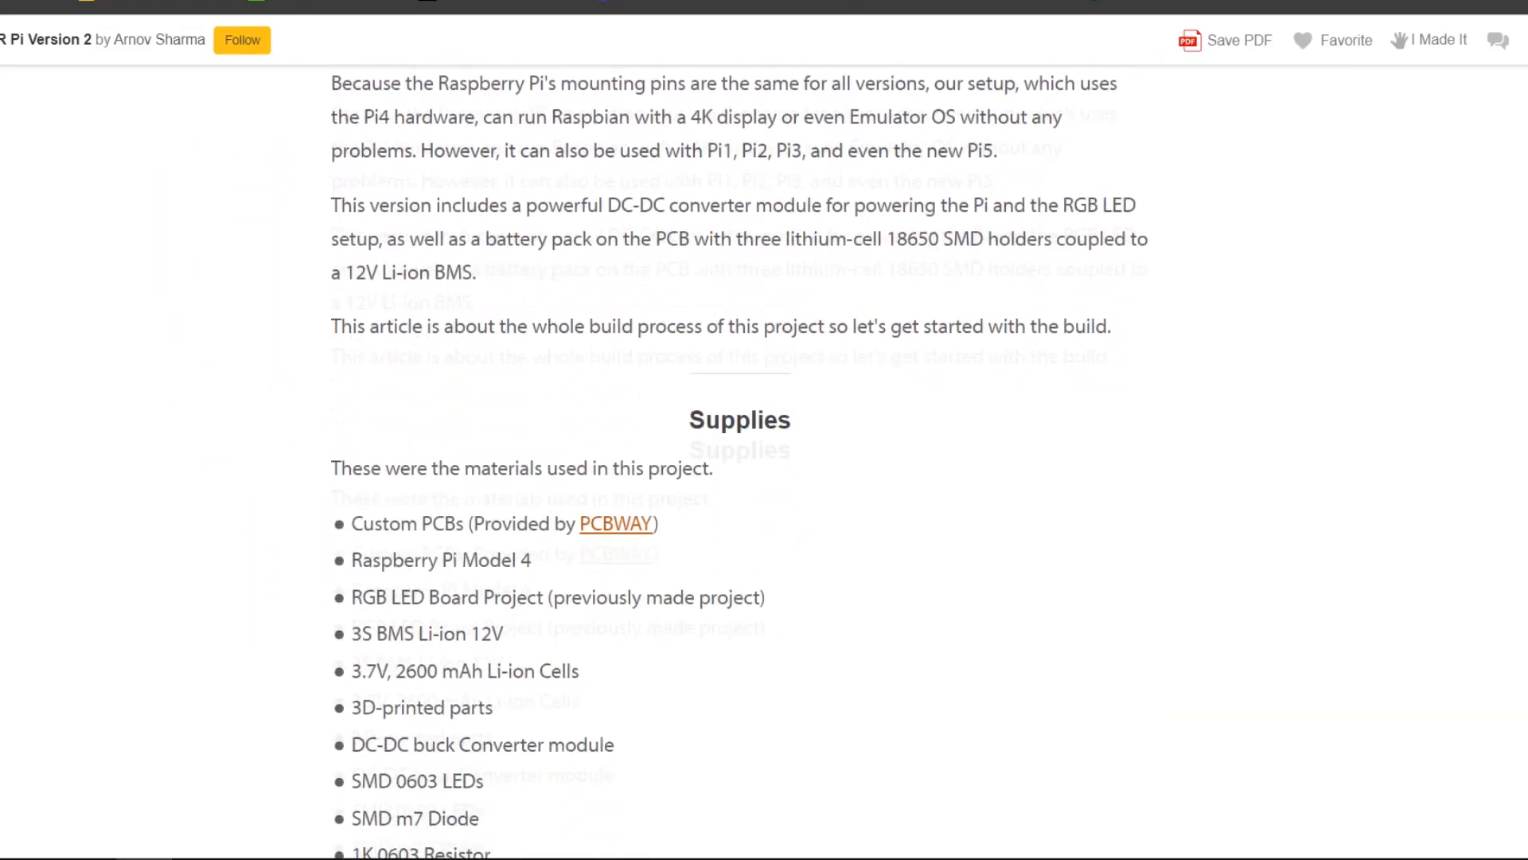